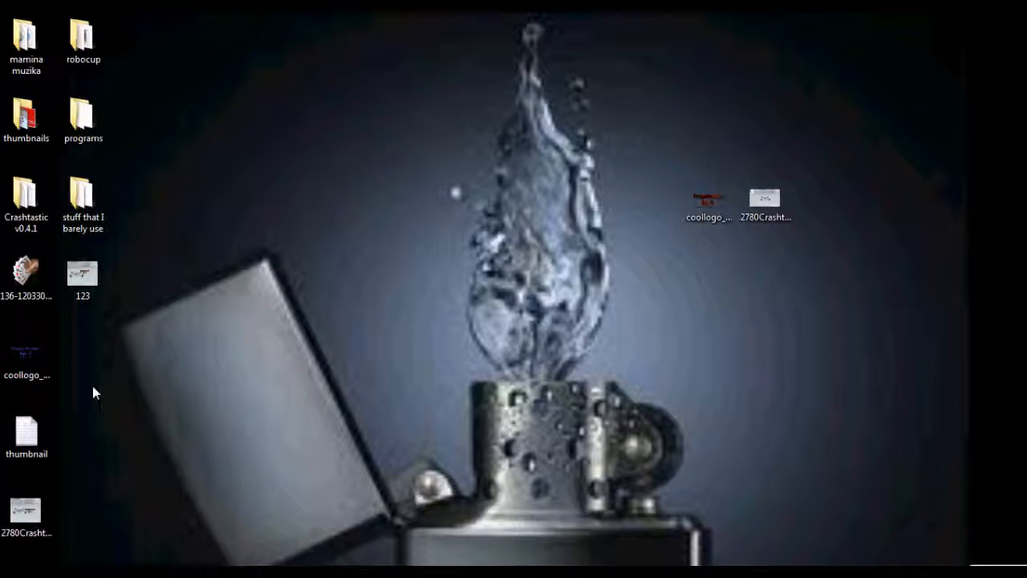
mouse_move(292, 412)
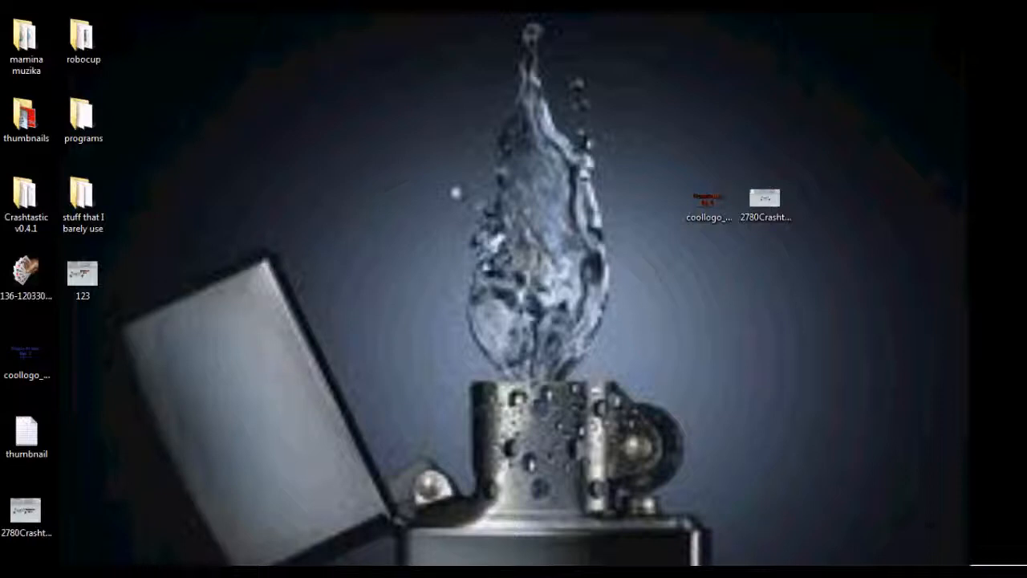
mouse_move(293, 494)
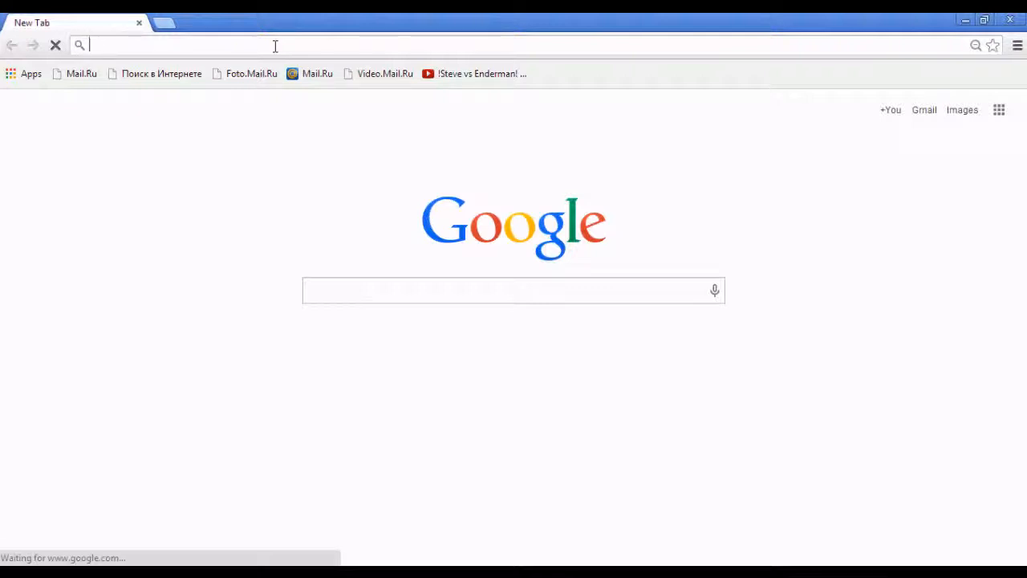
Step: Search Google for 'crashtastic' and show the image results grid
type("crashta")
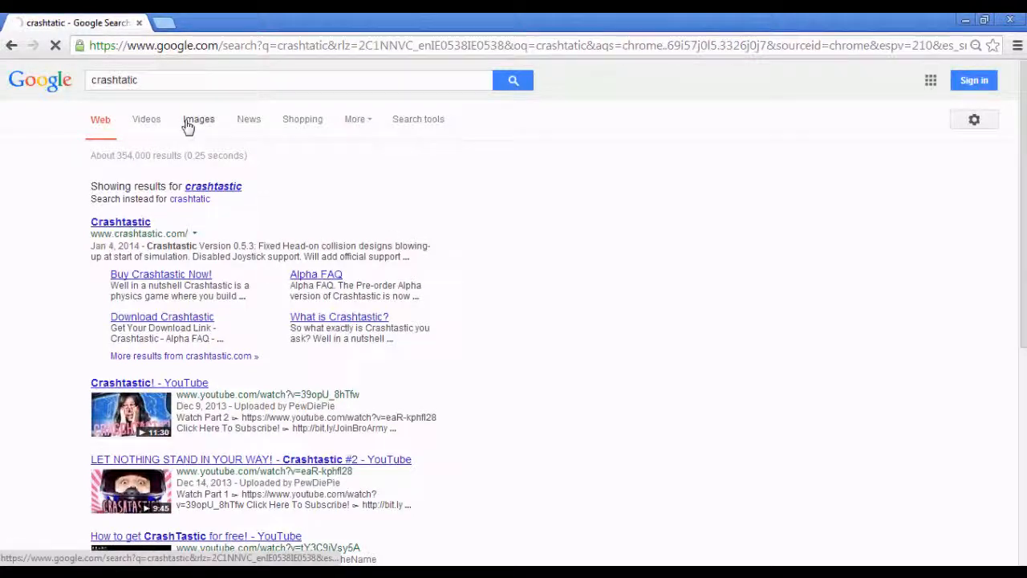
left_click(199, 119)
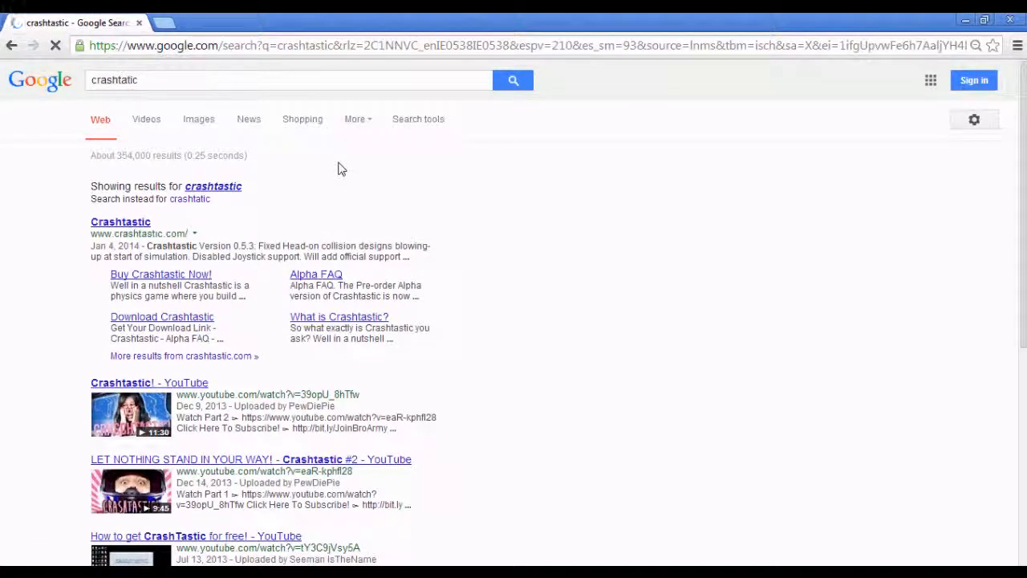
left_click(200, 118)
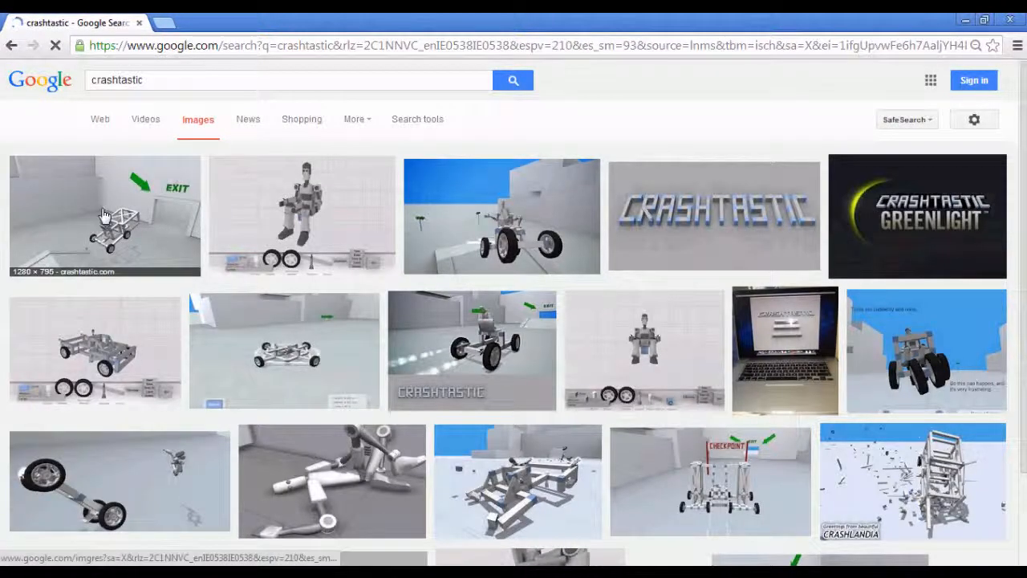
mouse_move(417, 373)
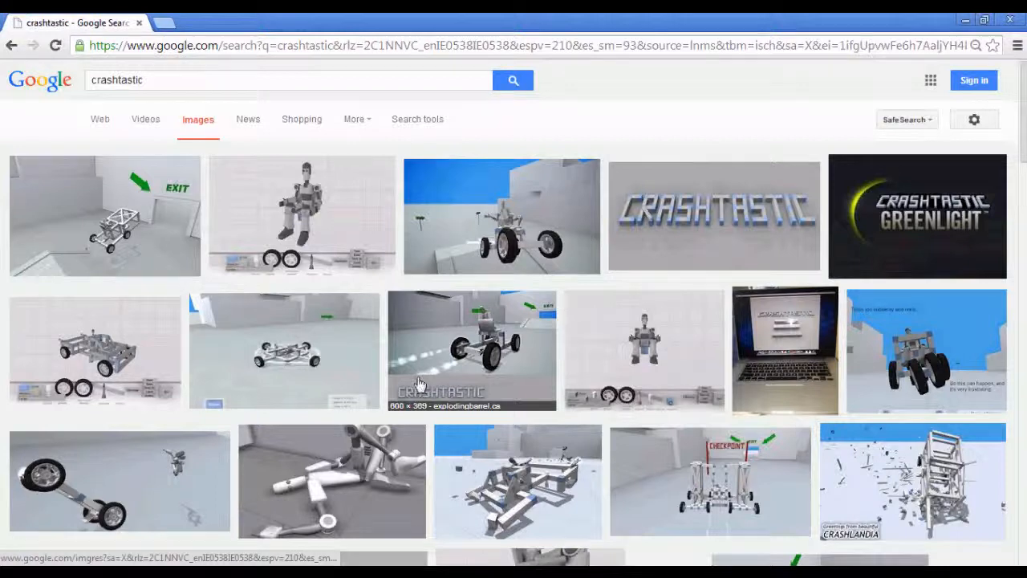
mouse_move(645, 350)
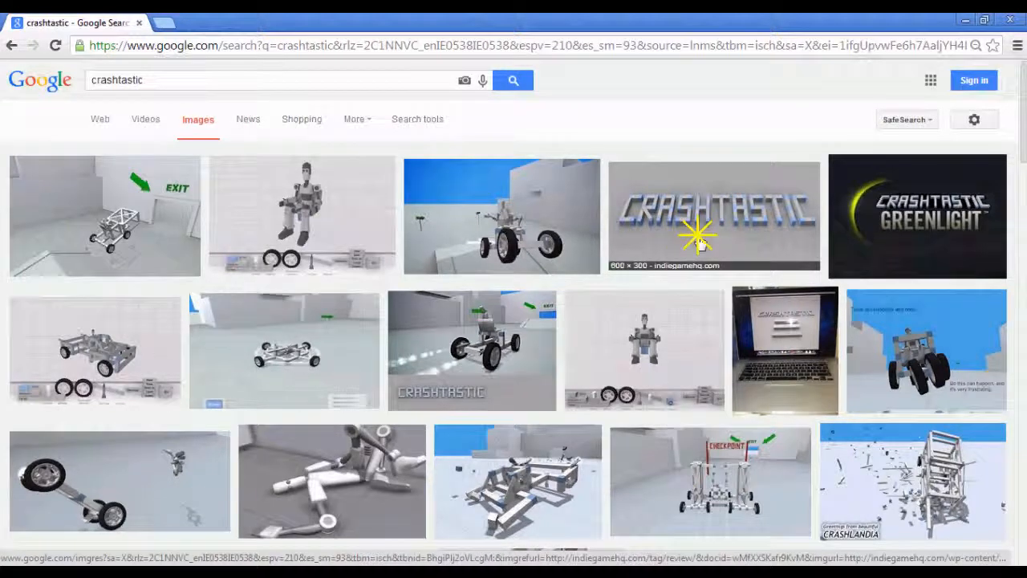
mouse_move(543, 221)
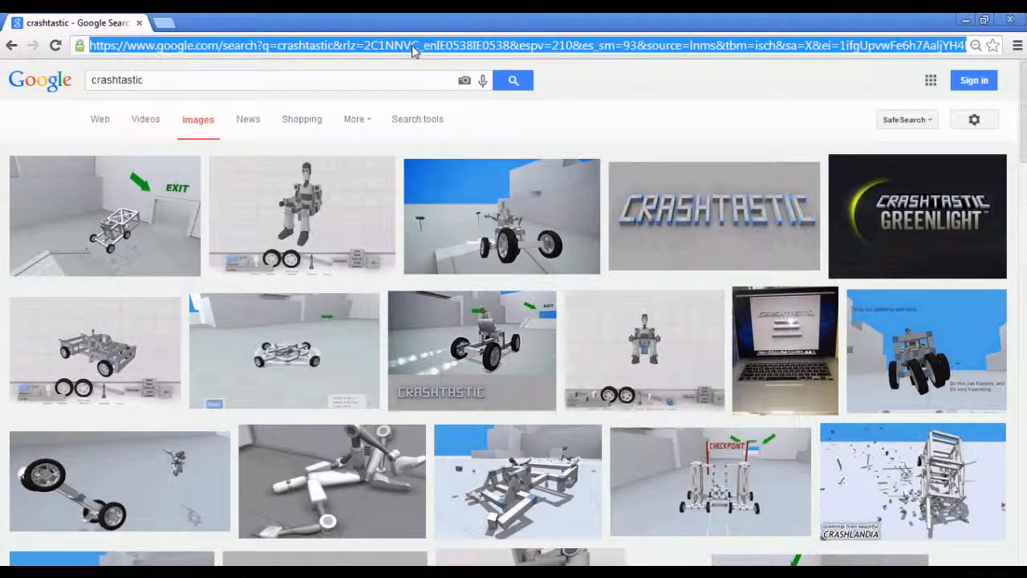
Step: Go to flamingtext.com and start creating a logo from the All Logos page
type("flamingtext.com")
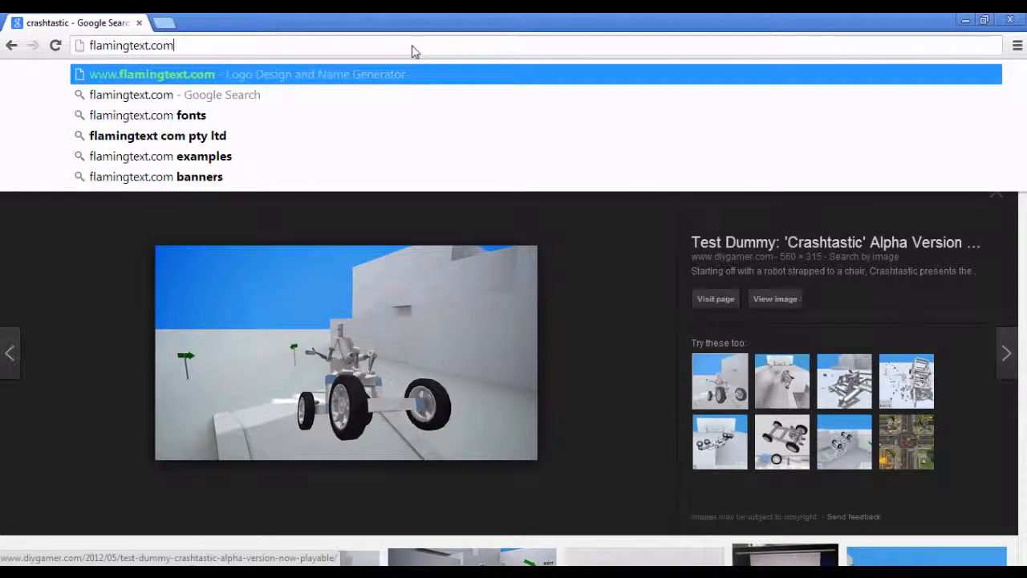
left_click(151, 73)
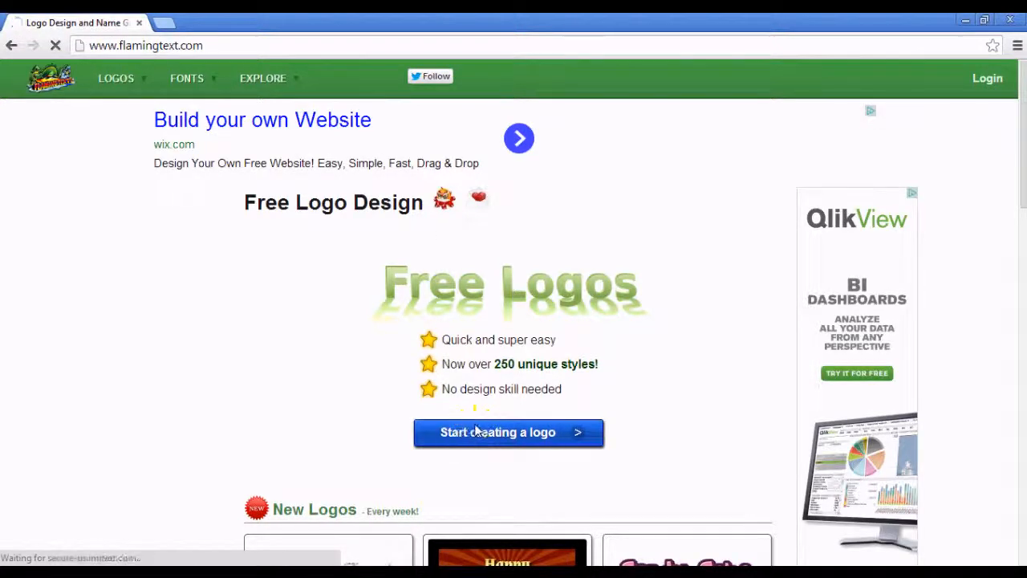
left_click(508, 432)
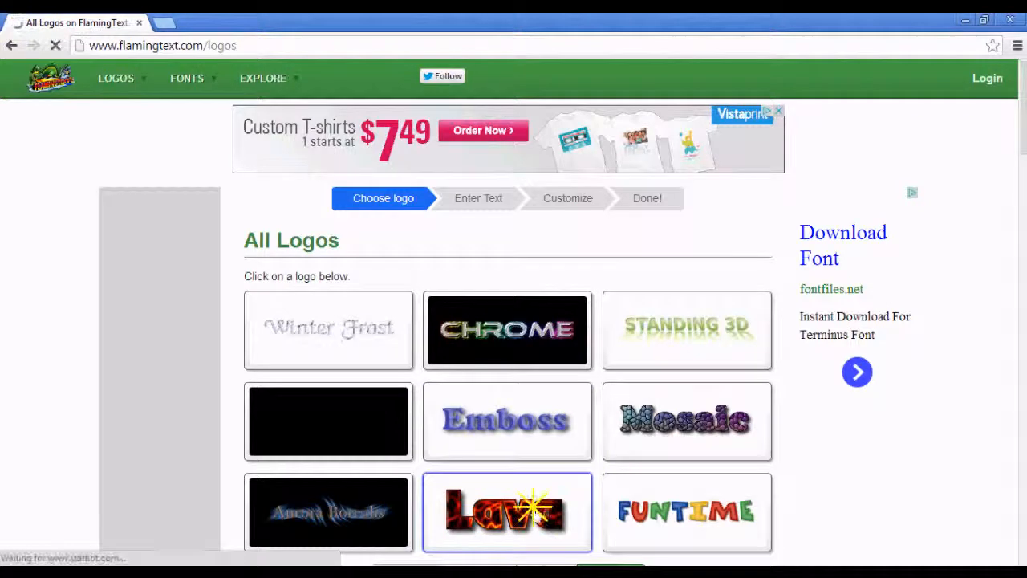
Step: Generate a Lava-style logo with text '123' and a transparent background
left_click(507, 512)
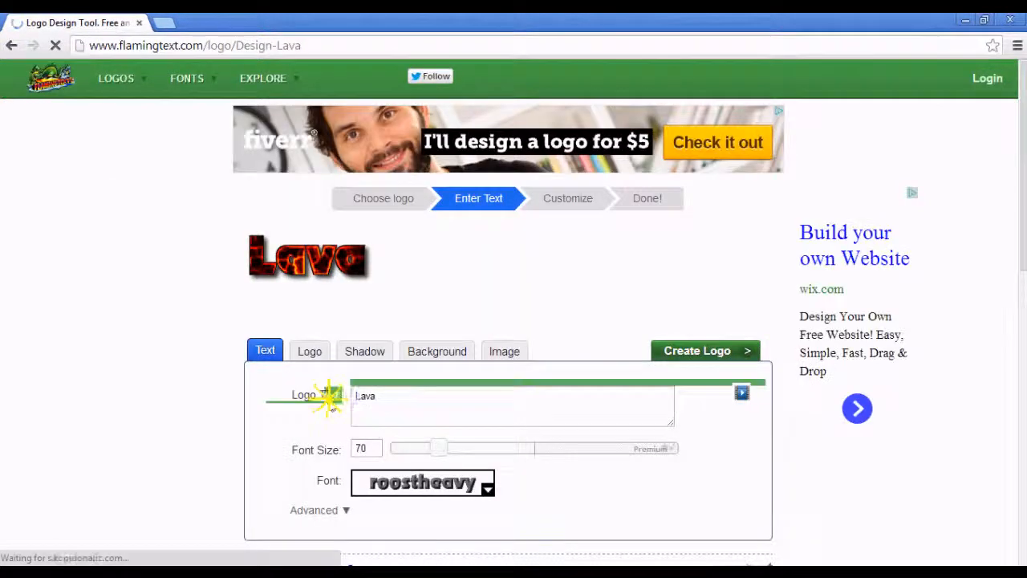
type("123")
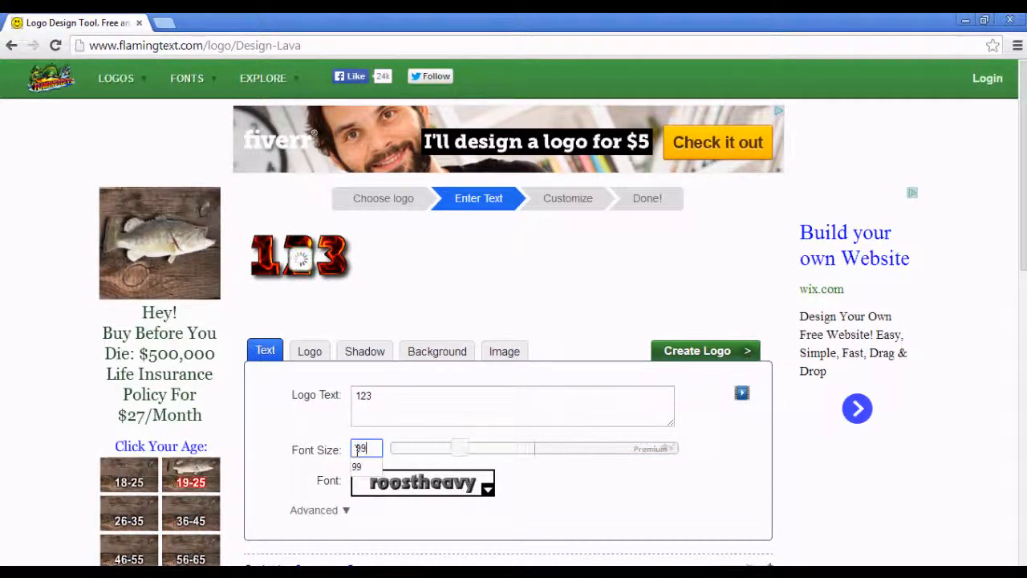
left_click(436, 350)
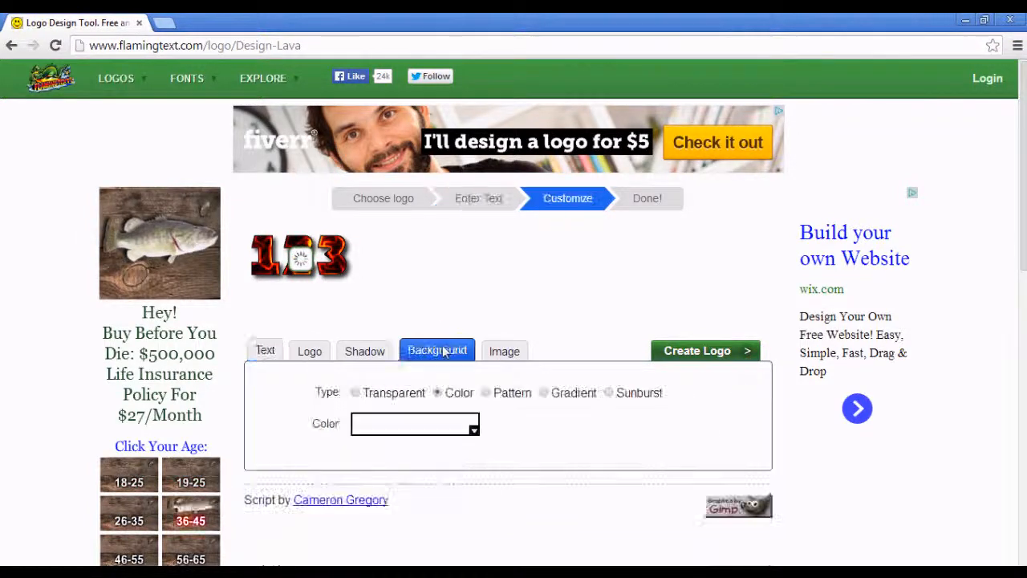
left_click(356, 391)
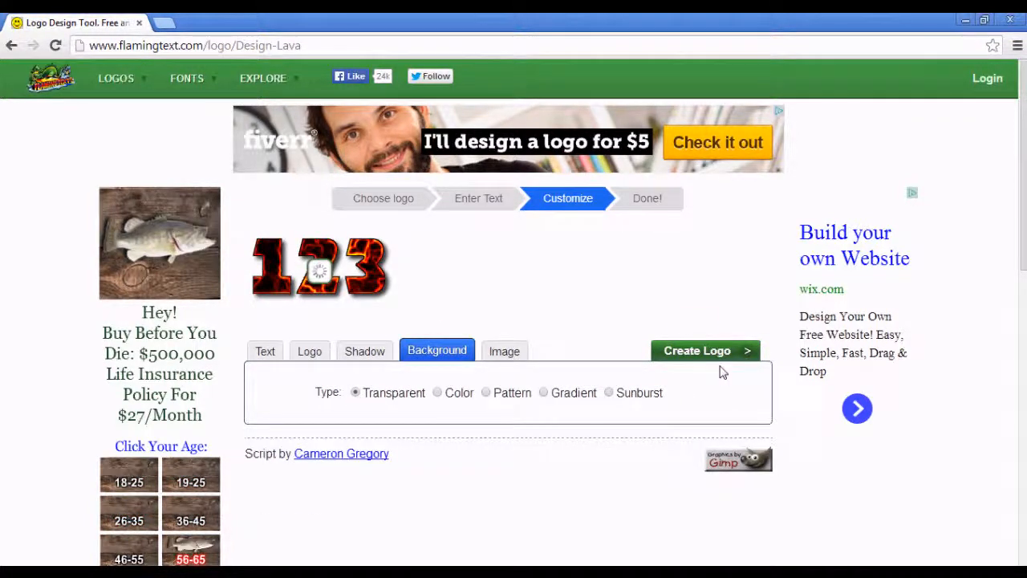
left_click(697, 350)
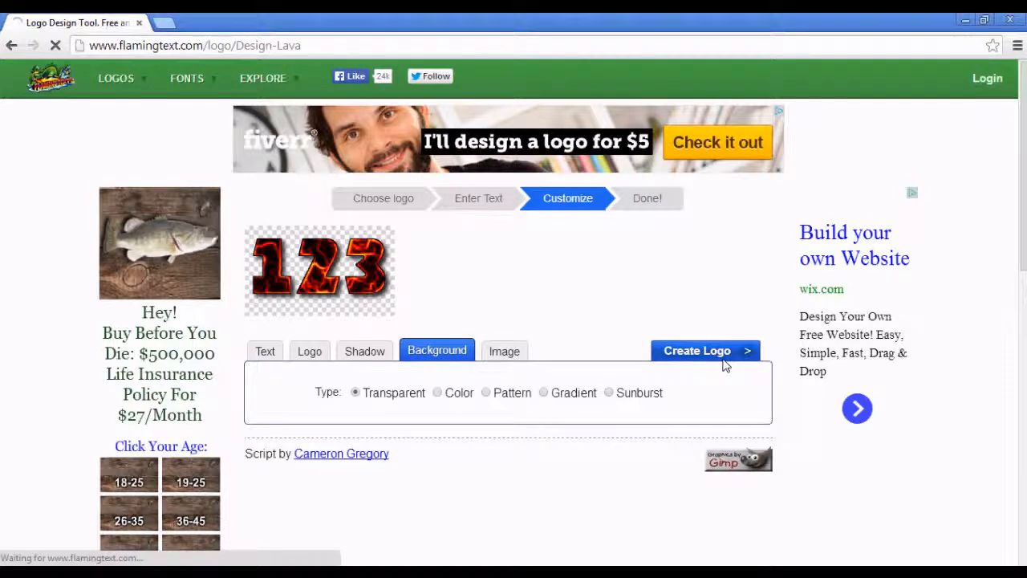
left_click(697, 350)
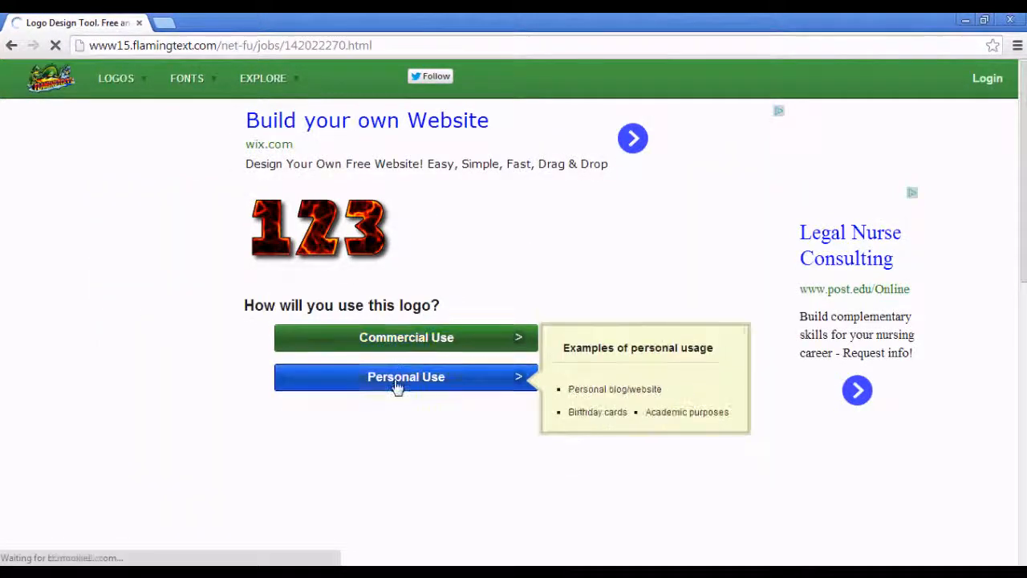
Step: Download the '123' logo as a PNG for personal use
left_click(405, 376)
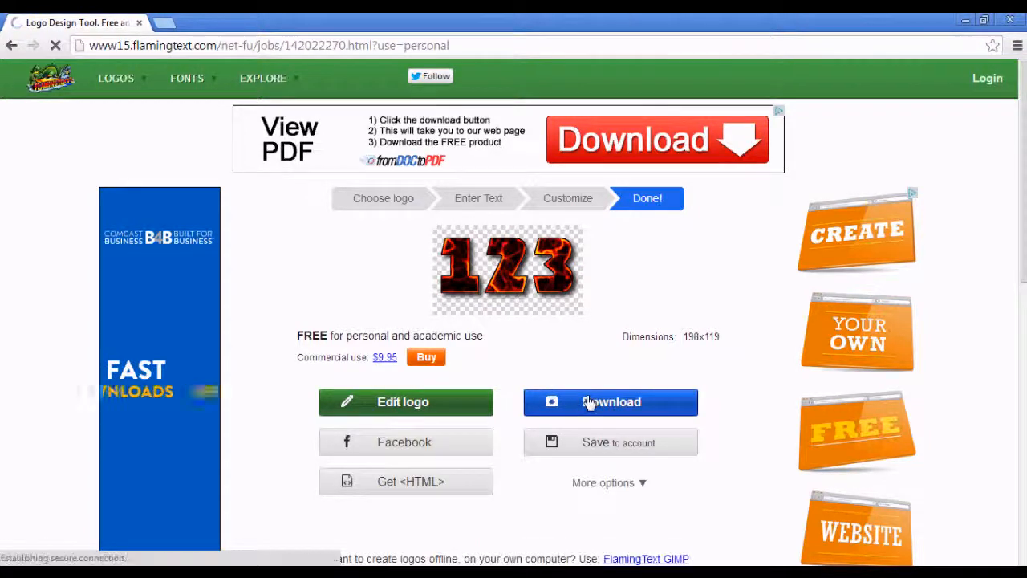
left_click(610, 402)
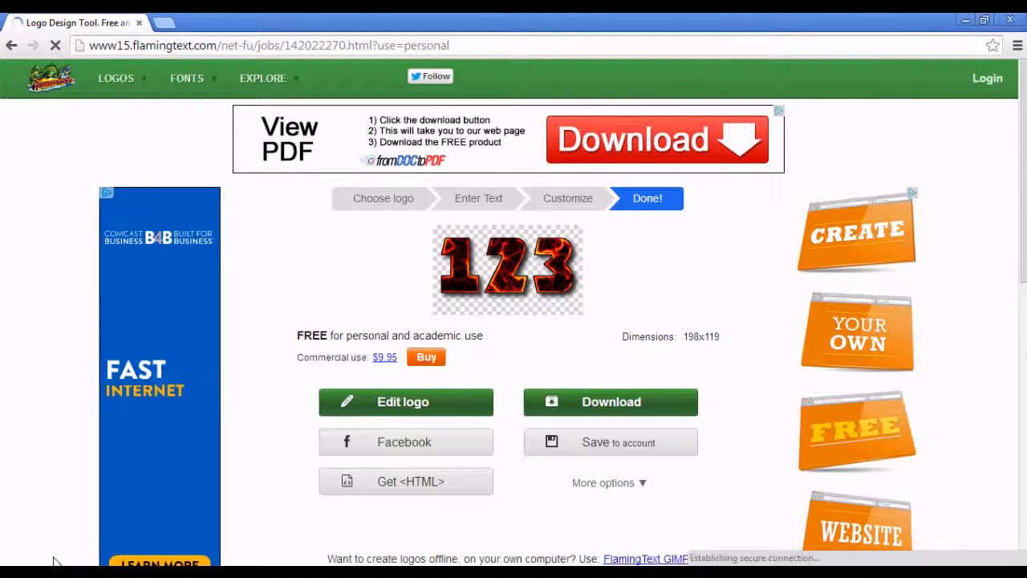
left_click(610, 401)
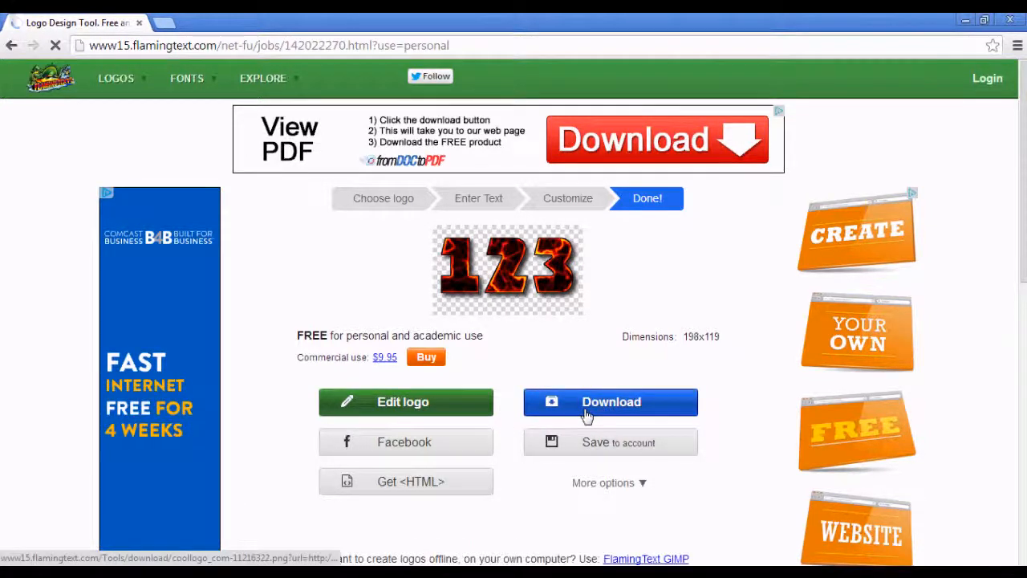
left_click(610, 401)
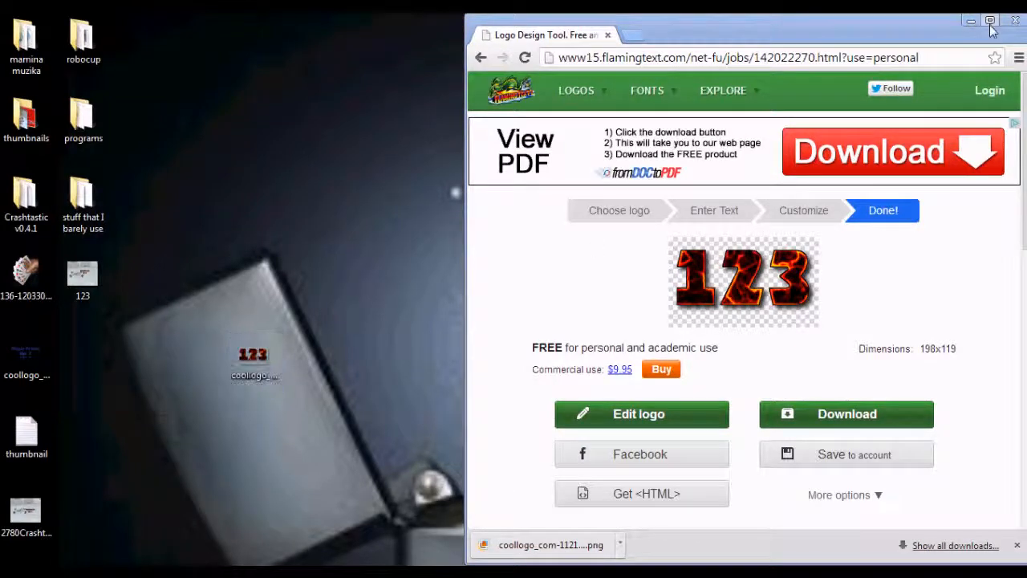
Step: Navigate the browser to picmonkey.com
left_click(989, 19)
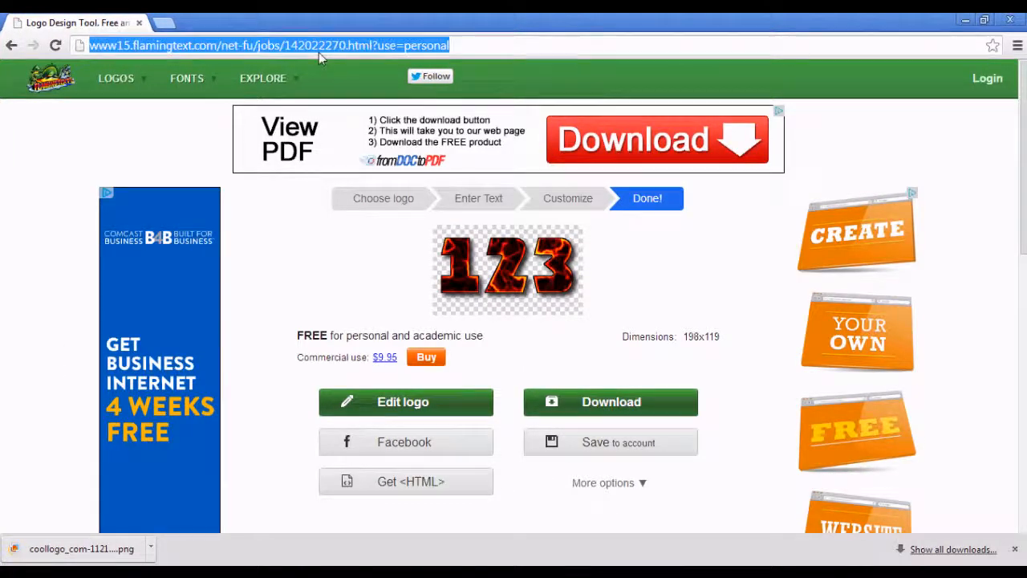
type("picmonkey.com")
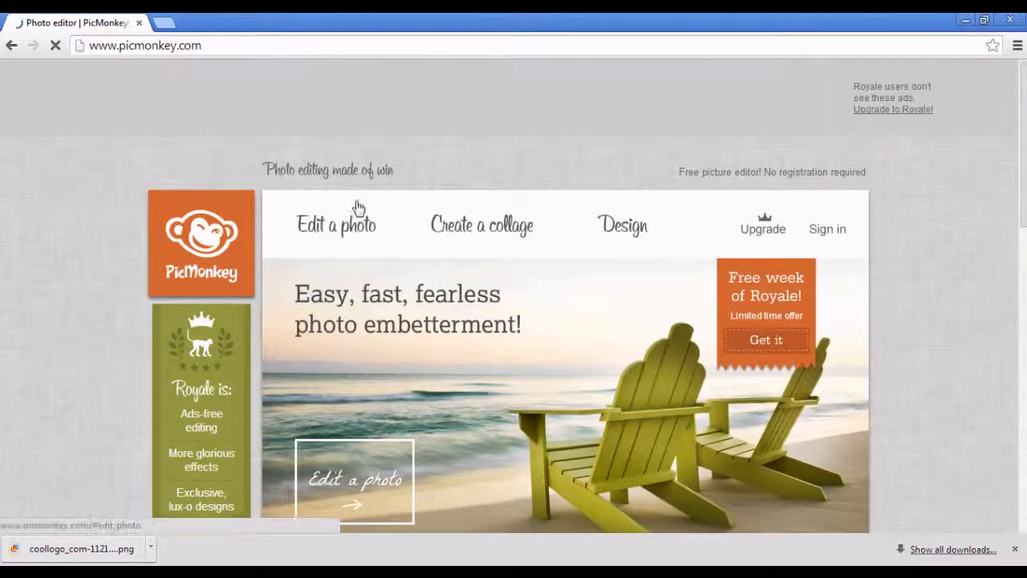
Step: Load the Crashtastic screenshot from the Desktop into the photo editor
left_click(336, 225)
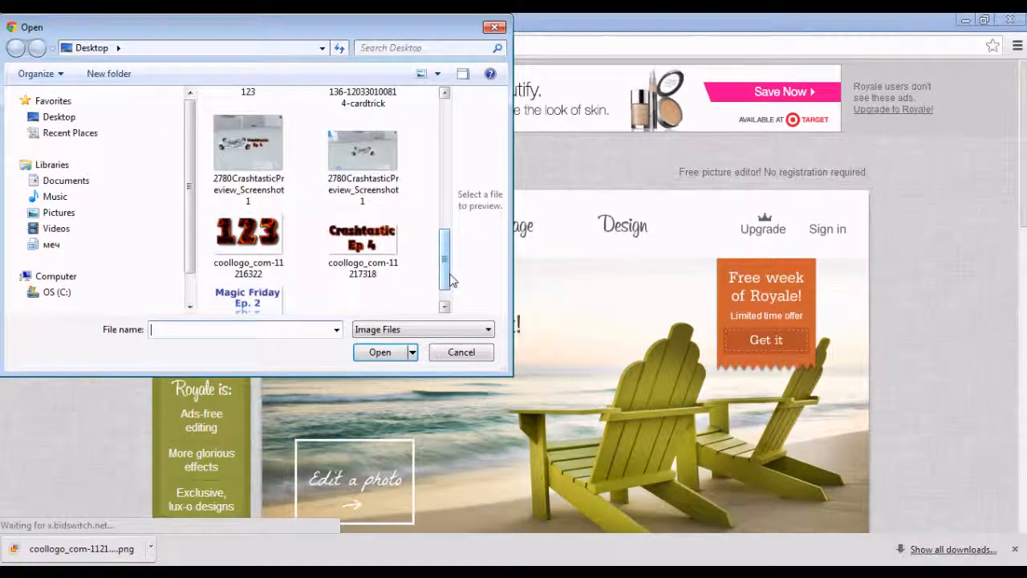
left_click(461, 351)
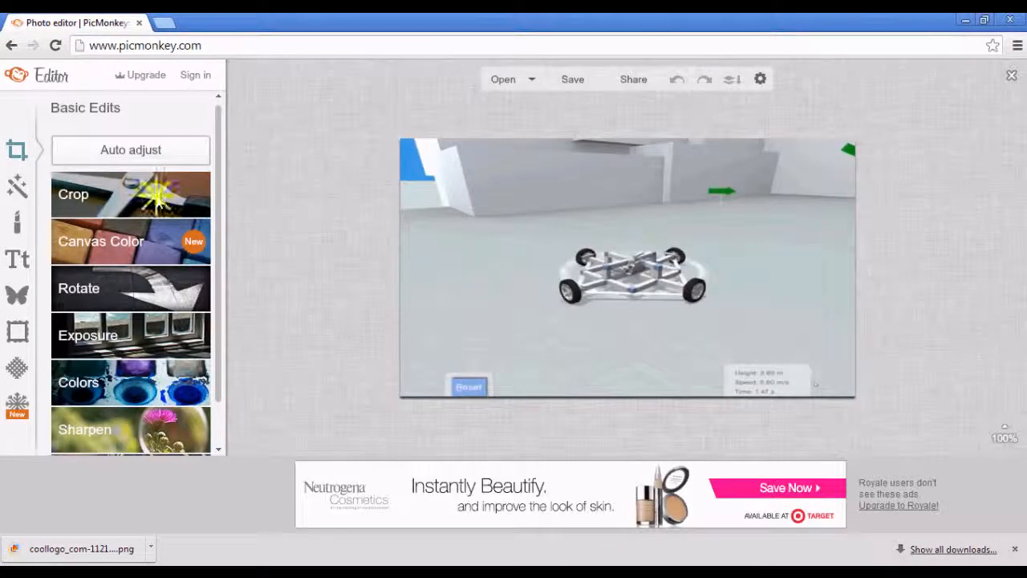
Step: Crop the screenshot using the 1280 x 1024 desktop preset proportion and apply it
left_click(74, 194)
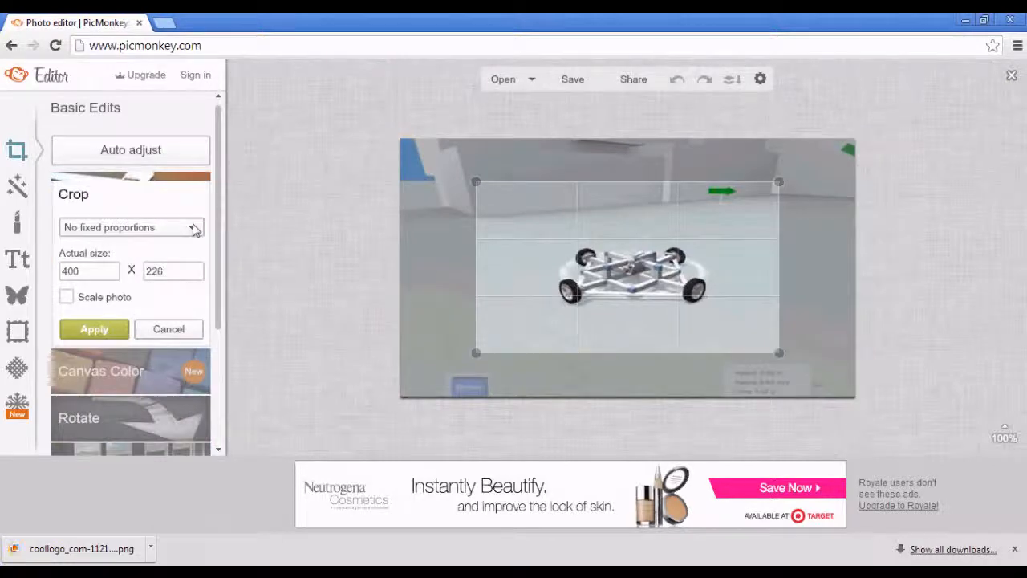
left_click(132, 228)
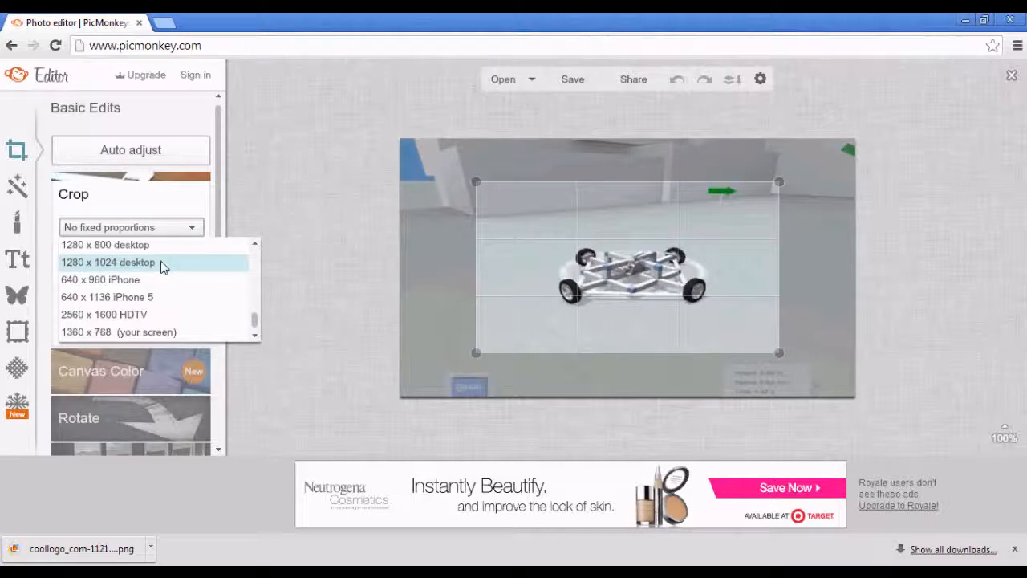
left_click(110, 262)
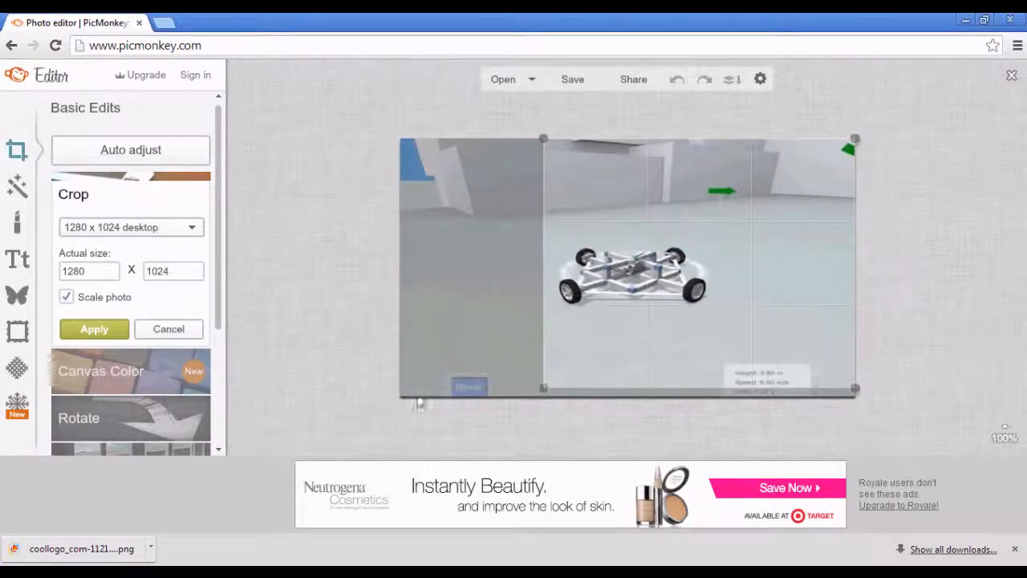
left_click(169, 329)
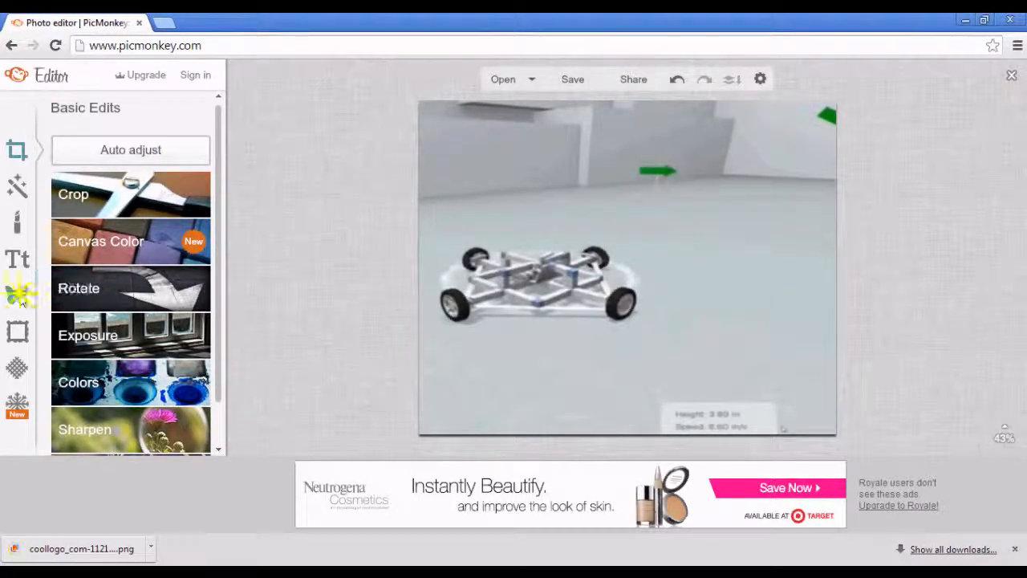
Step: Add the coollogo '123' file from my own files as an overlay
left_click(16, 296)
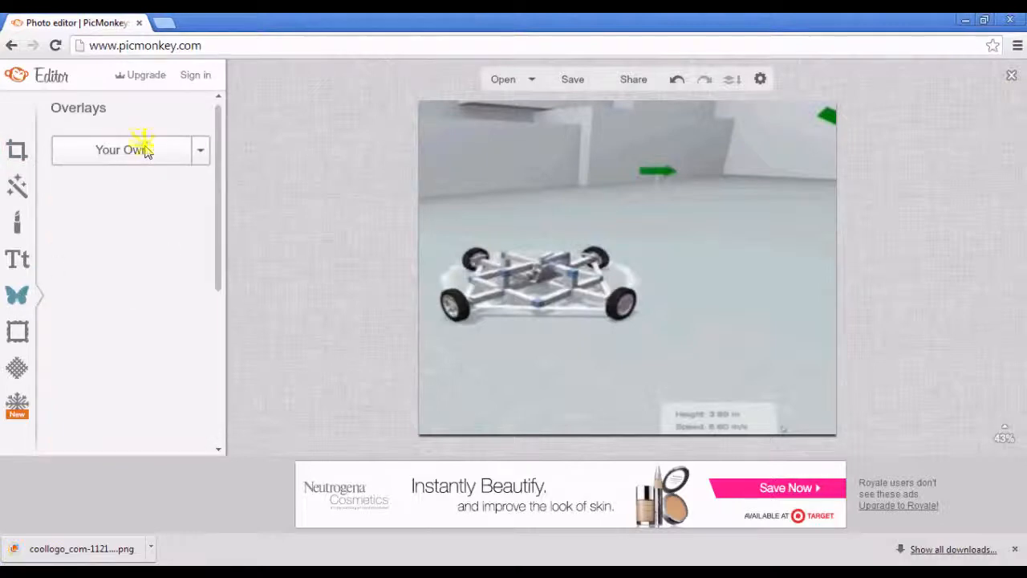
left_click(120, 150)
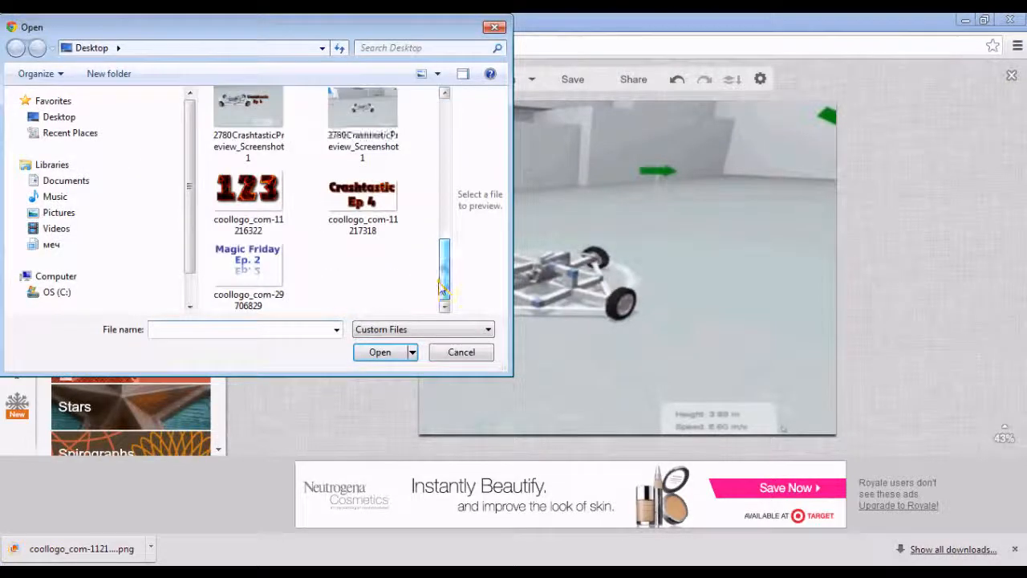
left_click(247, 190)
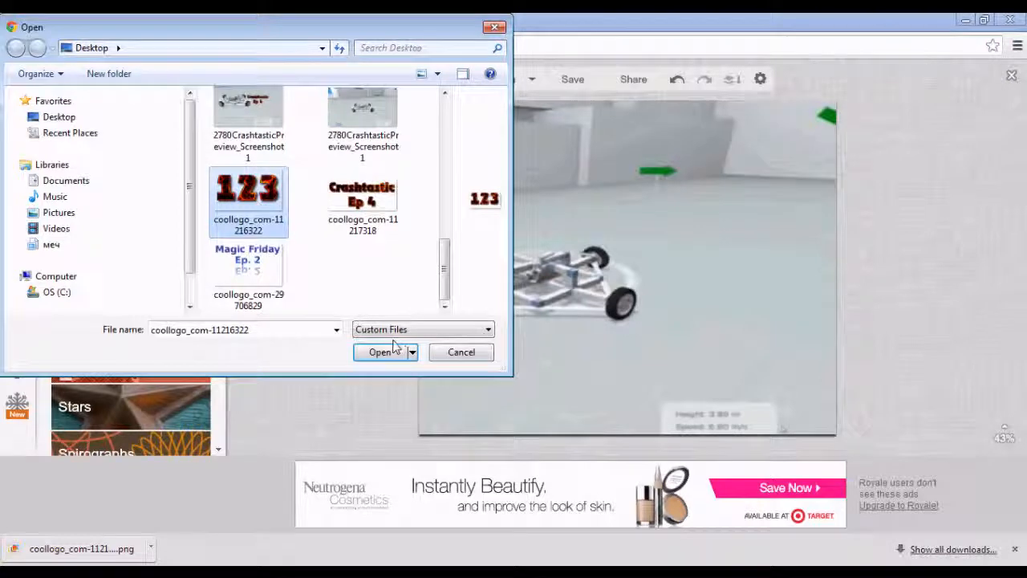
left_click(380, 352)
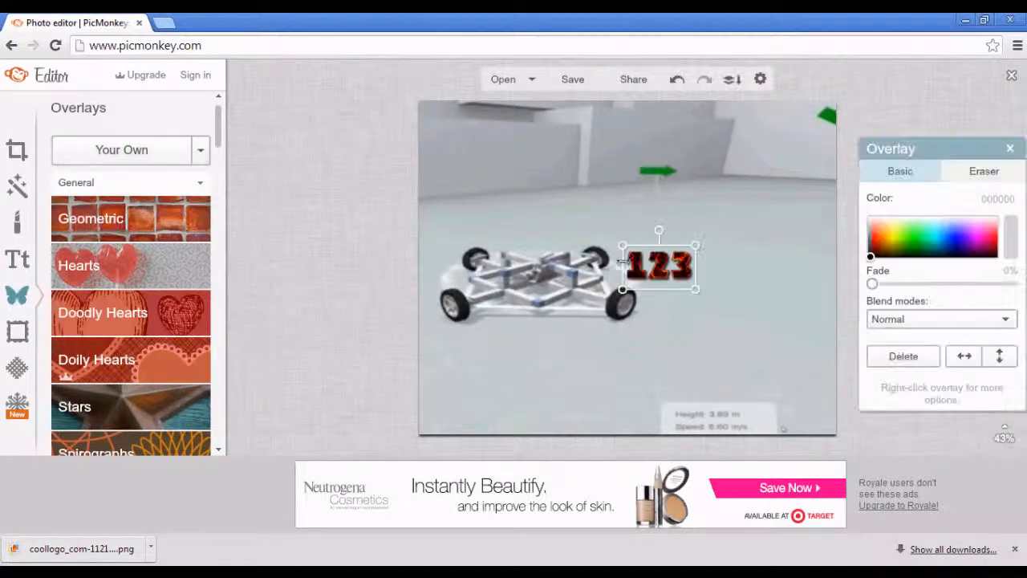
Step: Position the '123' logo just right of the car and deselect it
left_click_drag(659, 265, 645, 321)
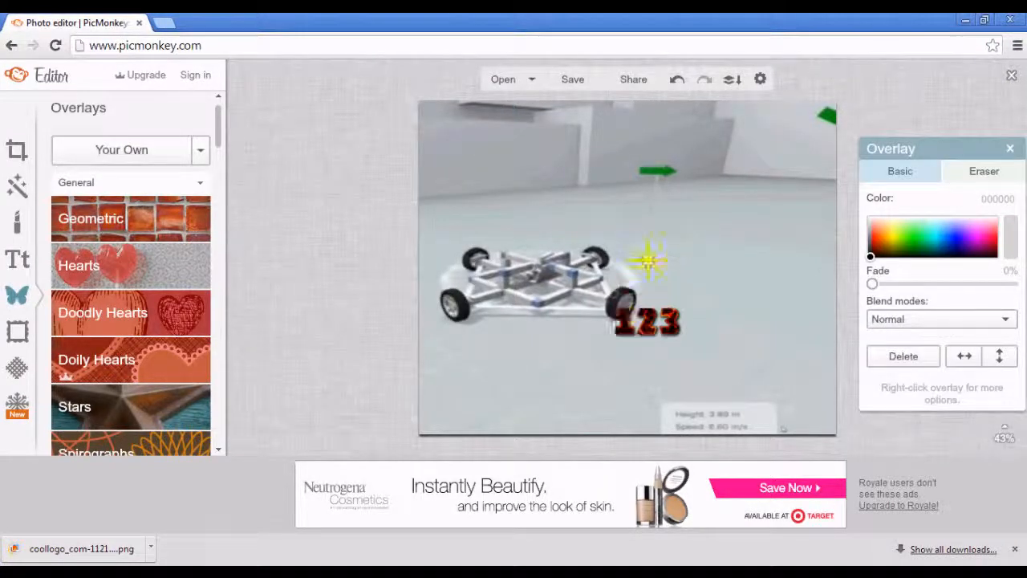
left_click_drag(649, 319, 652, 266)
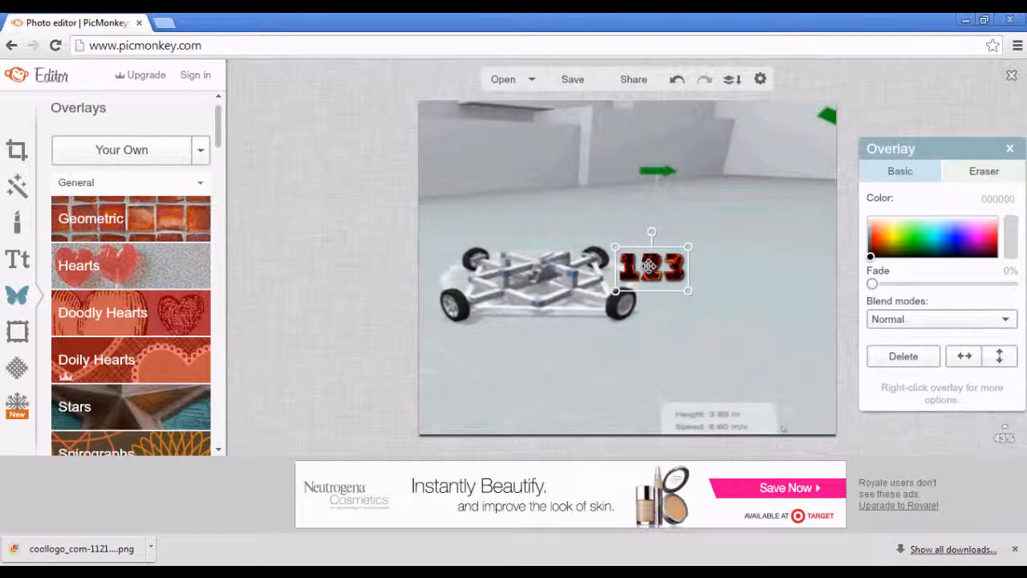
mouse_move(522, 368)
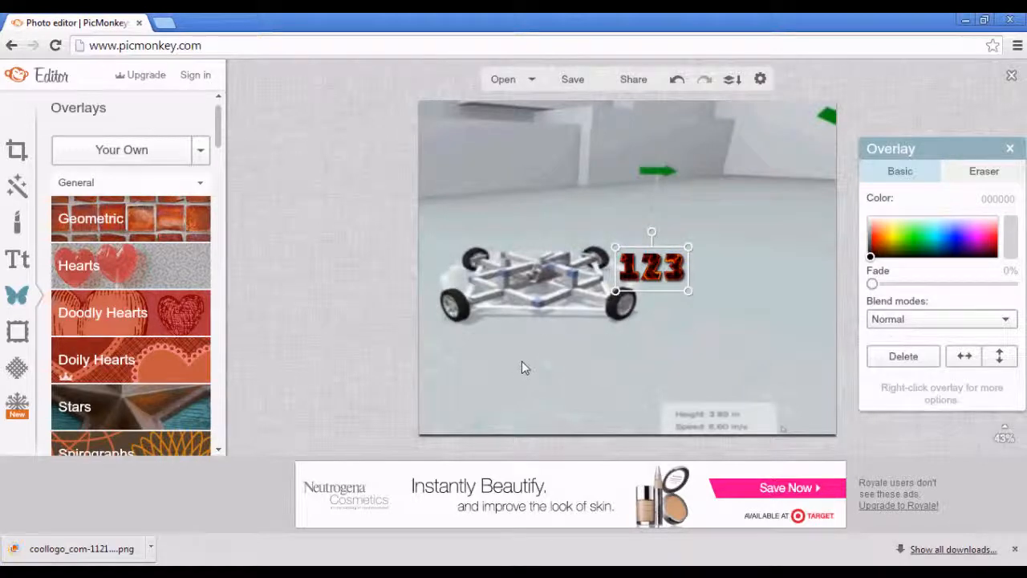
left_click(430, 202)
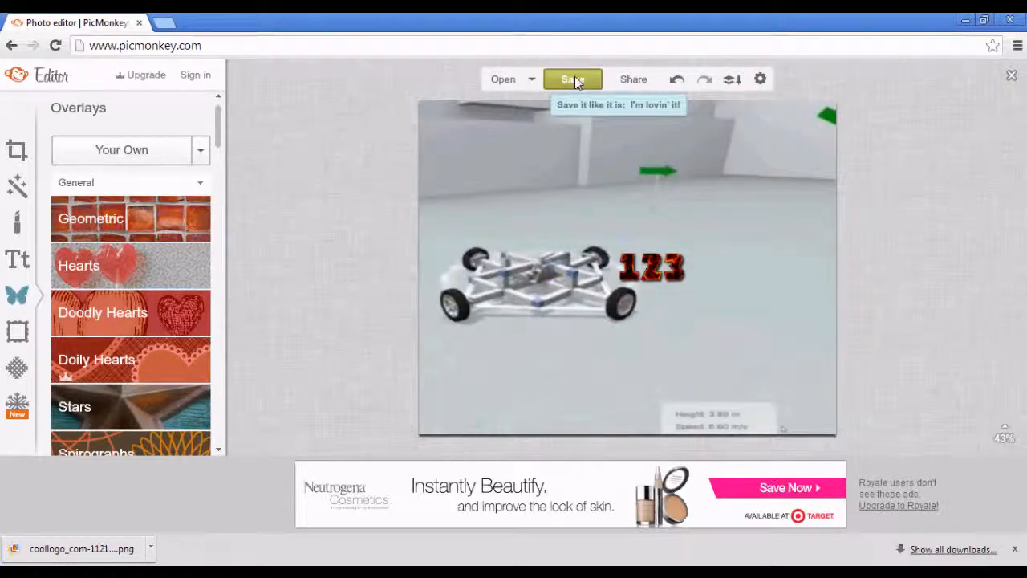
Step: Save the edited screenshot to my computer as an image file on the desktop
left_click(571, 78)
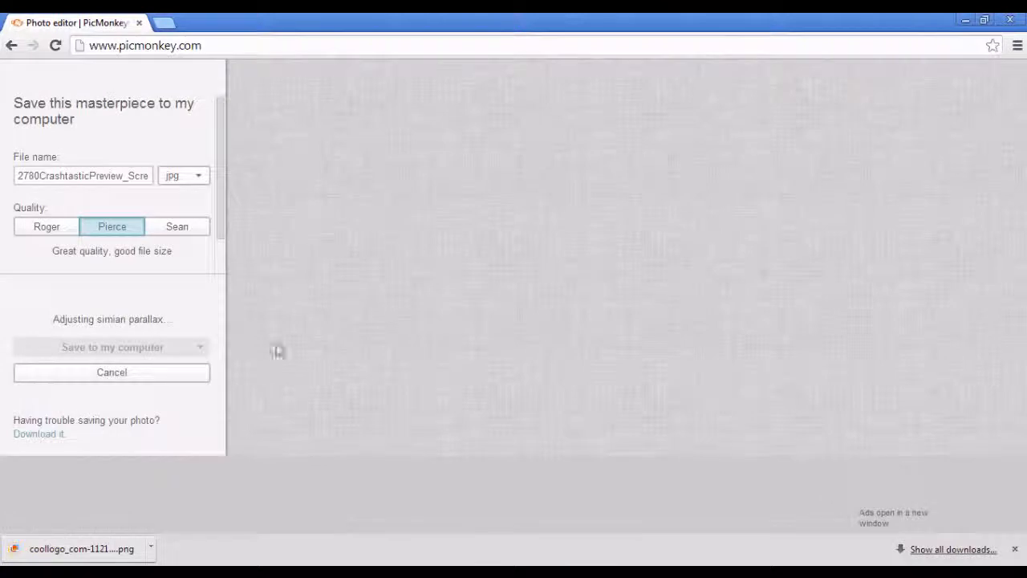
left_click(104, 347)
type("1")
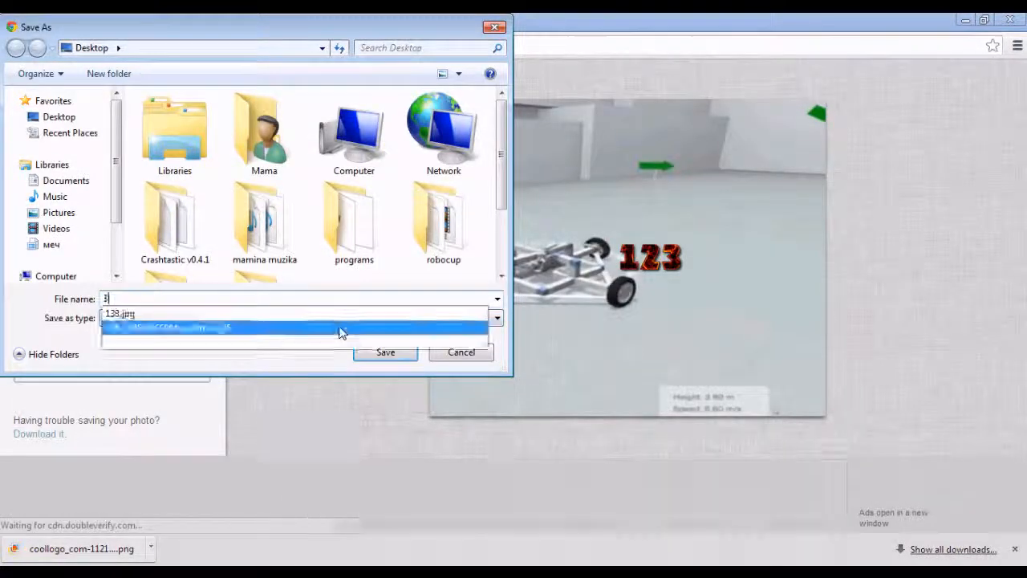
left_click(460, 352)
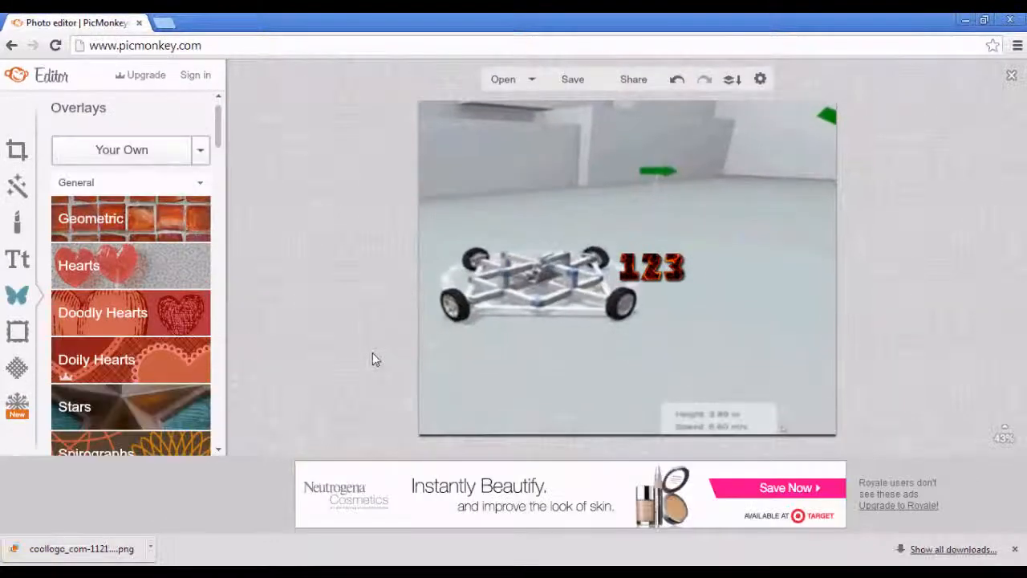
left_click(572, 79)
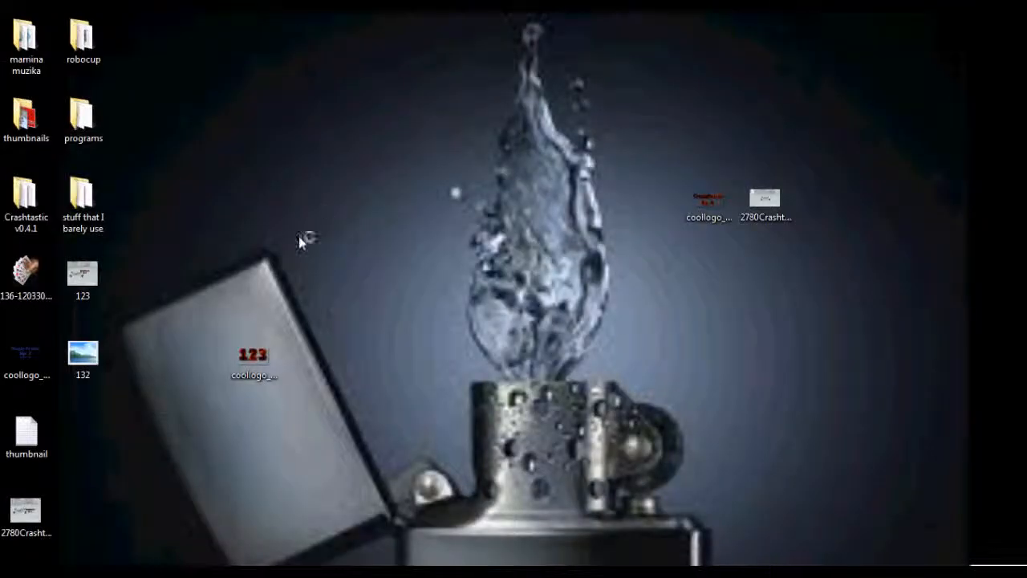
double_click(82, 353)
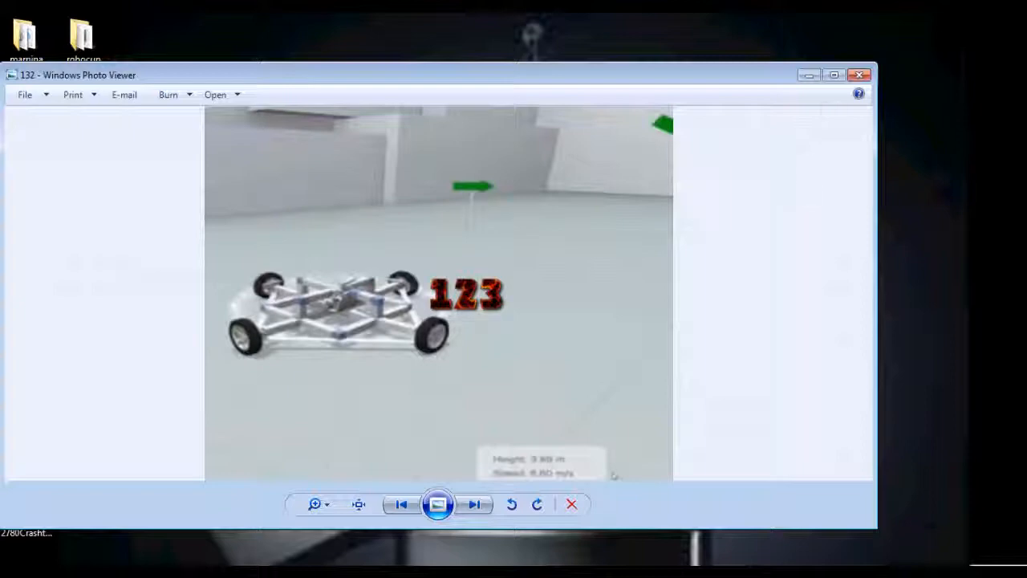
left_click(861, 75)
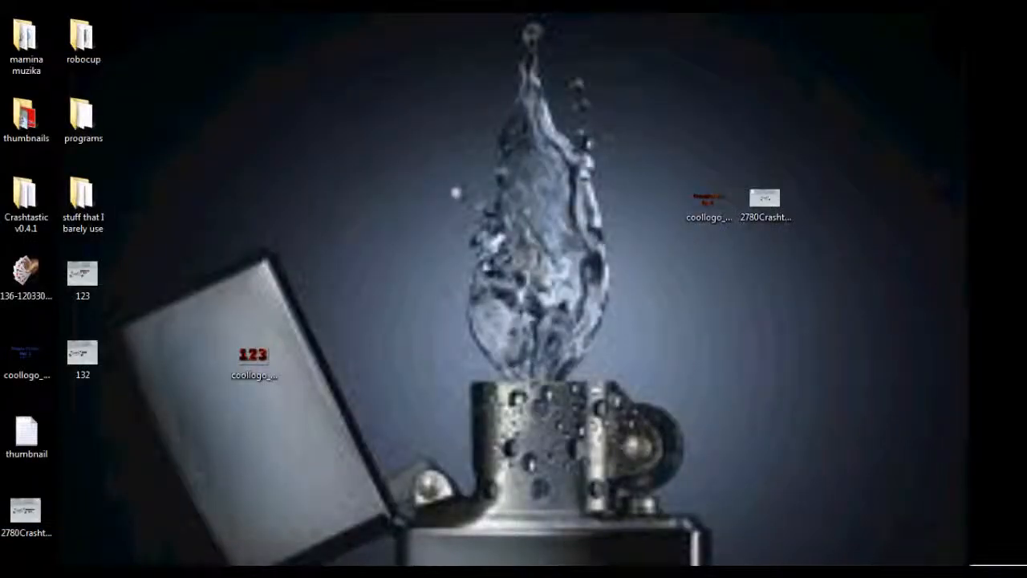